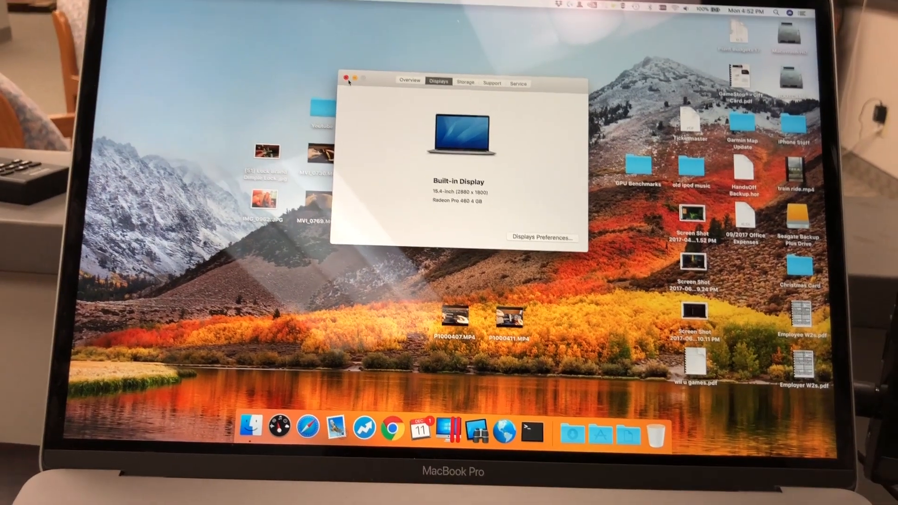
Step: Close the About This Mac display summary and open the Apple menu
left_click(345, 78)
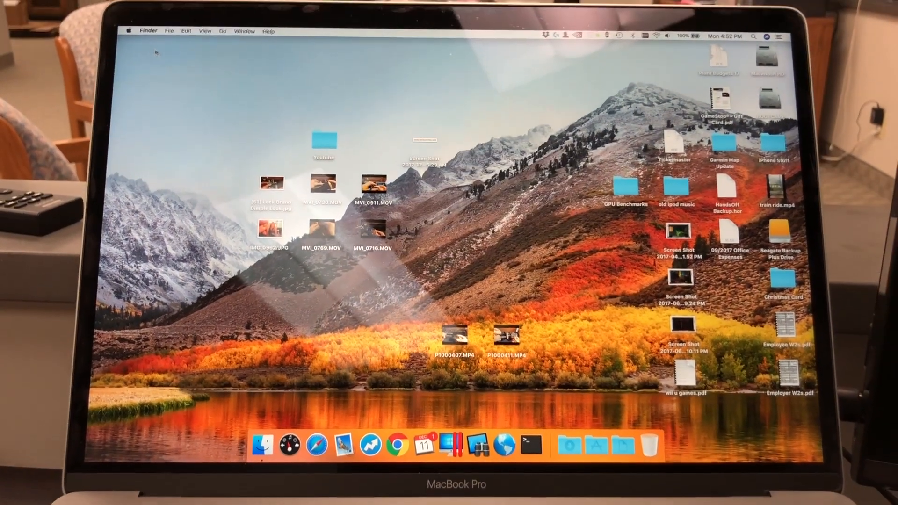
left_click(131, 31)
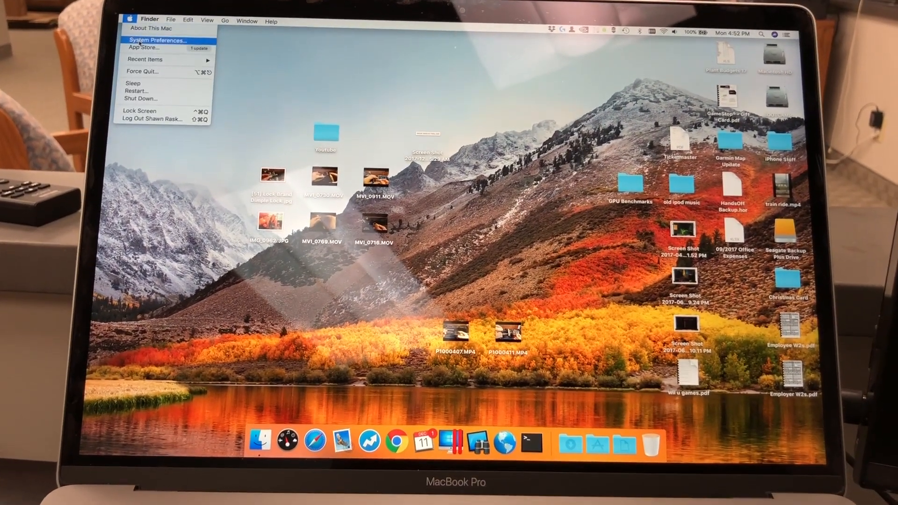
Step: Open System Preferences and go to the Displays settings for the built-in Retina display
left_click(159, 39)
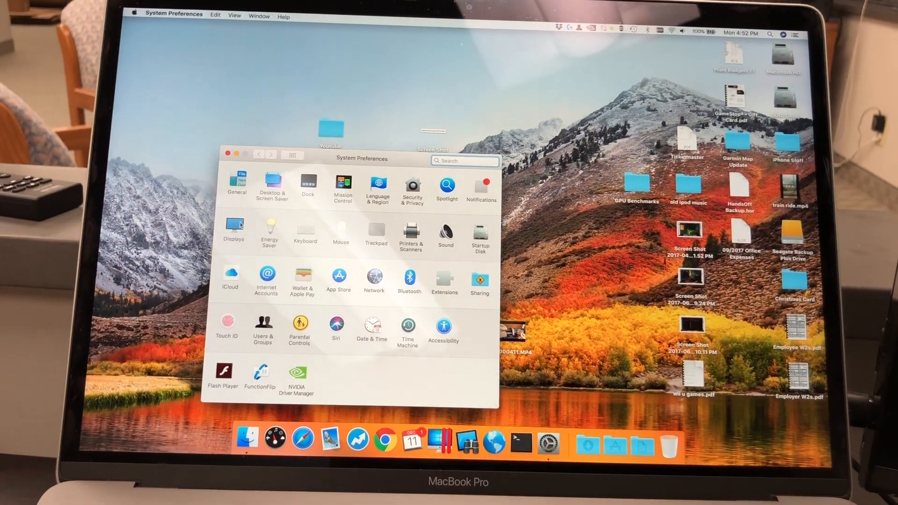
left_click(234, 226)
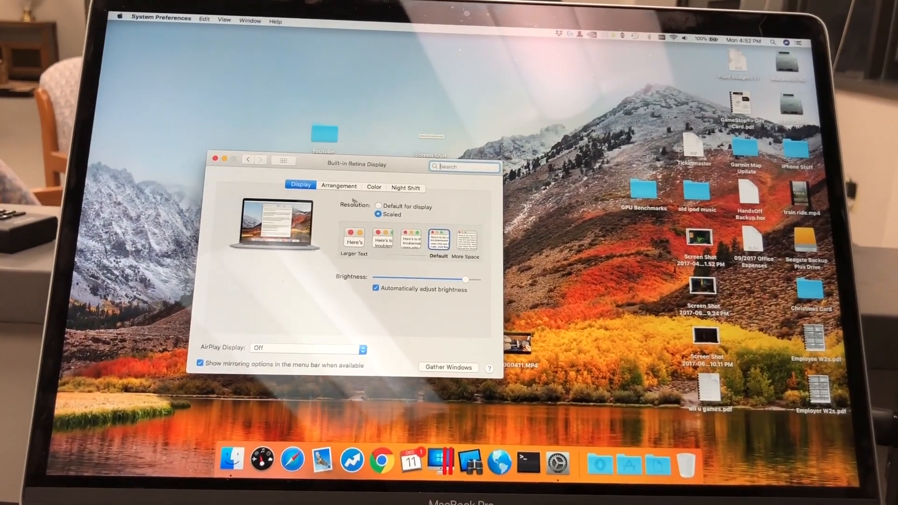
Step: Show the Arrangement tab for the detected FH-DP4K display beside the built-in display
left_click(339, 186)
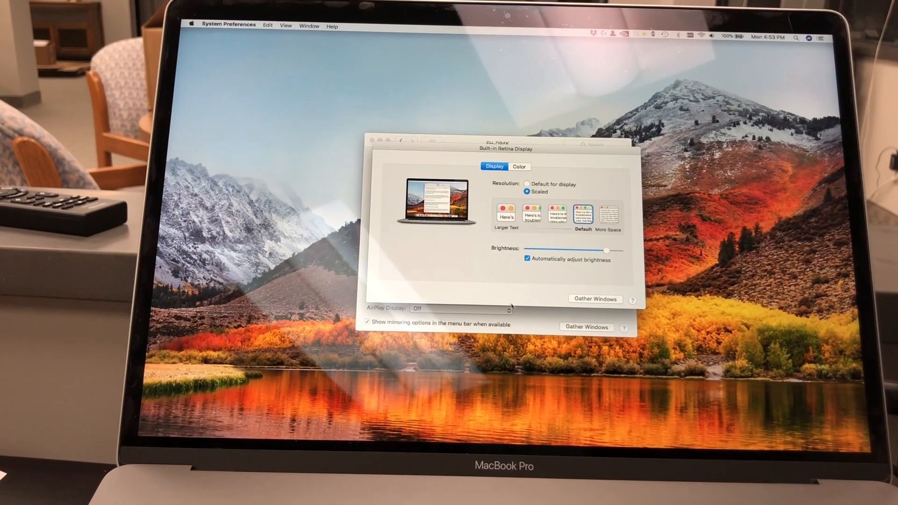
left_click(478, 175)
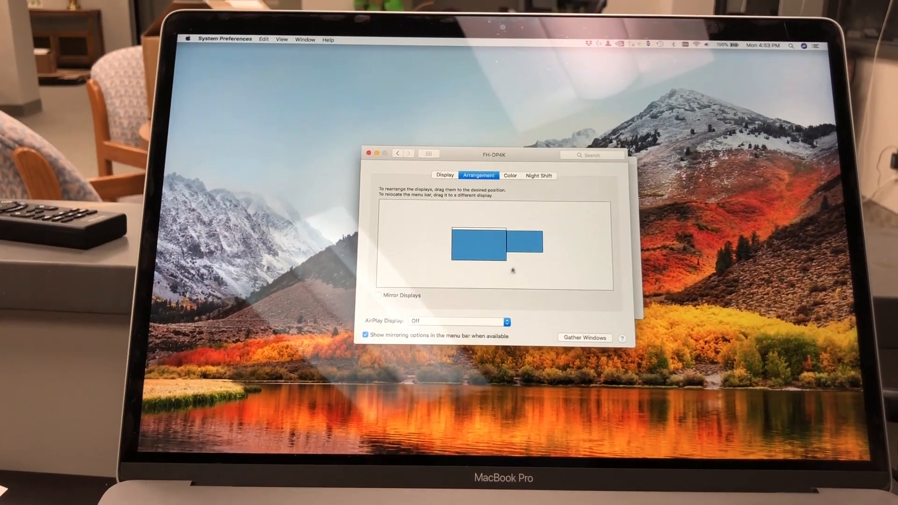